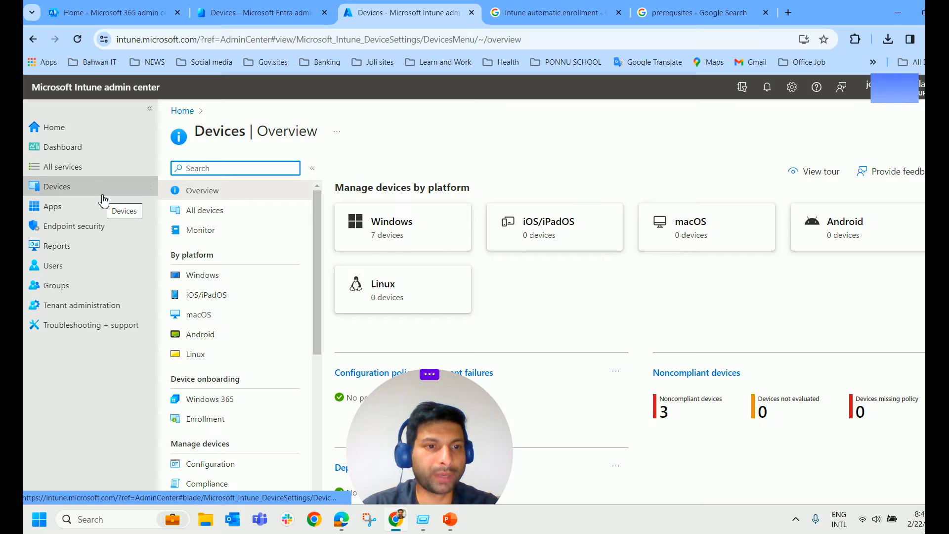
# Navigate from Devices to the Windows platform and its Windows enrollment page.
pyautogui.click(57, 186)
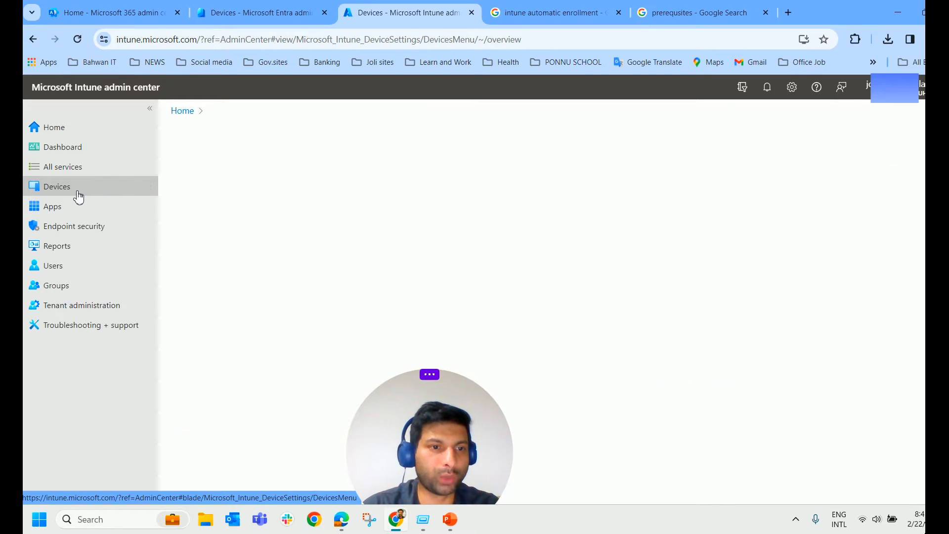
pyautogui.click(57, 186)
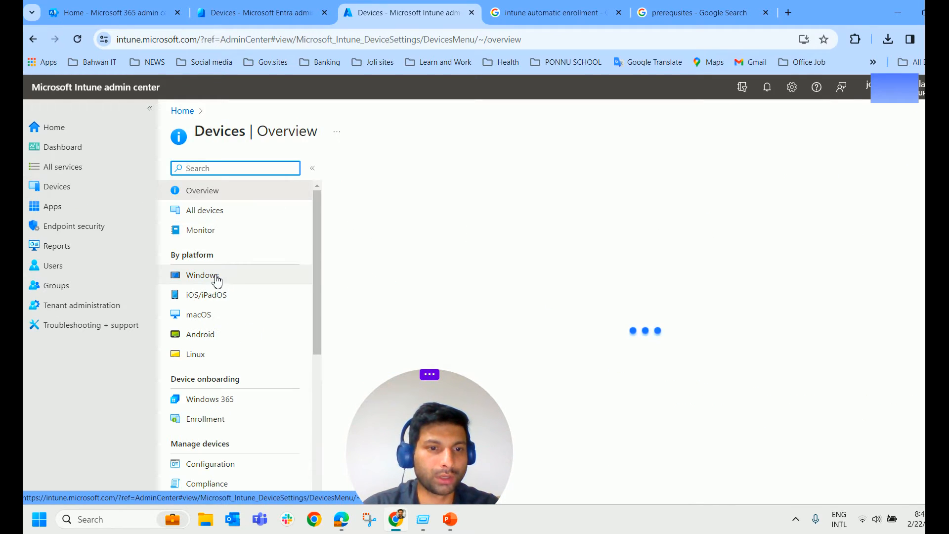
pyautogui.click(200, 275)
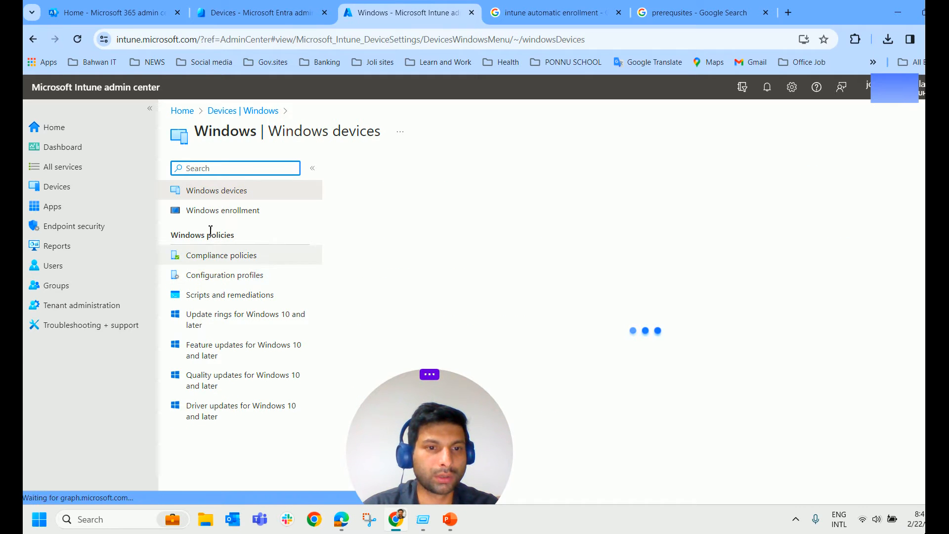
pyautogui.click(222, 210)
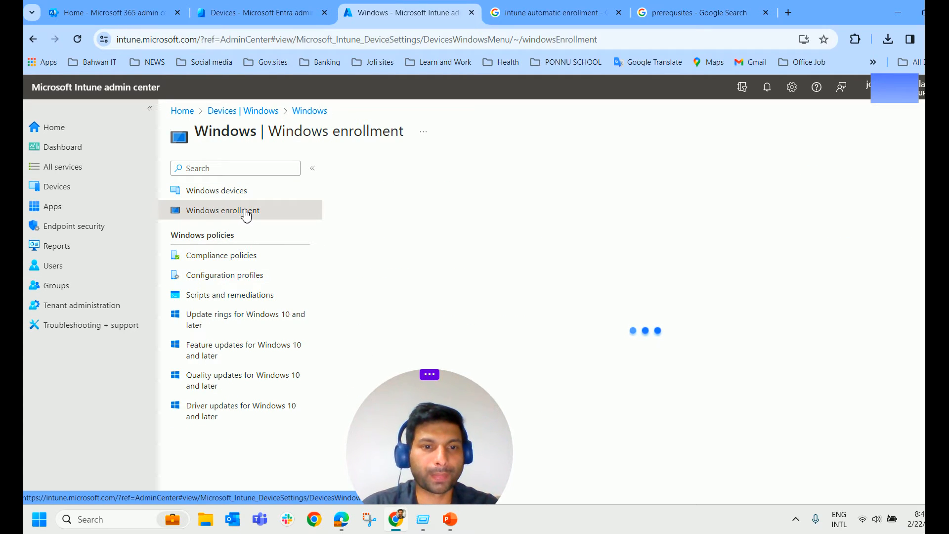
pyautogui.click(221, 209)
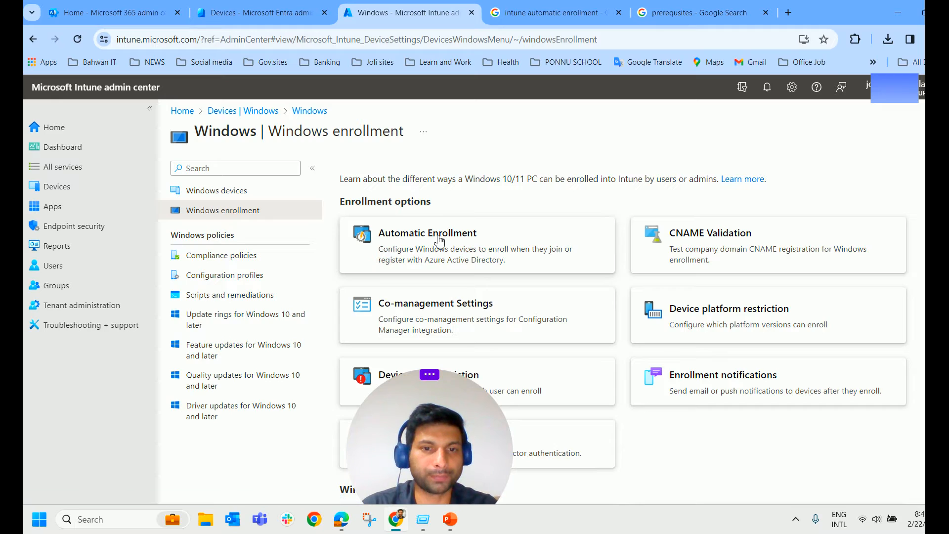
# View Automatic Enrollment, trying None and Some MDM user scopes before returning to All.
pyautogui.click(427, 233)
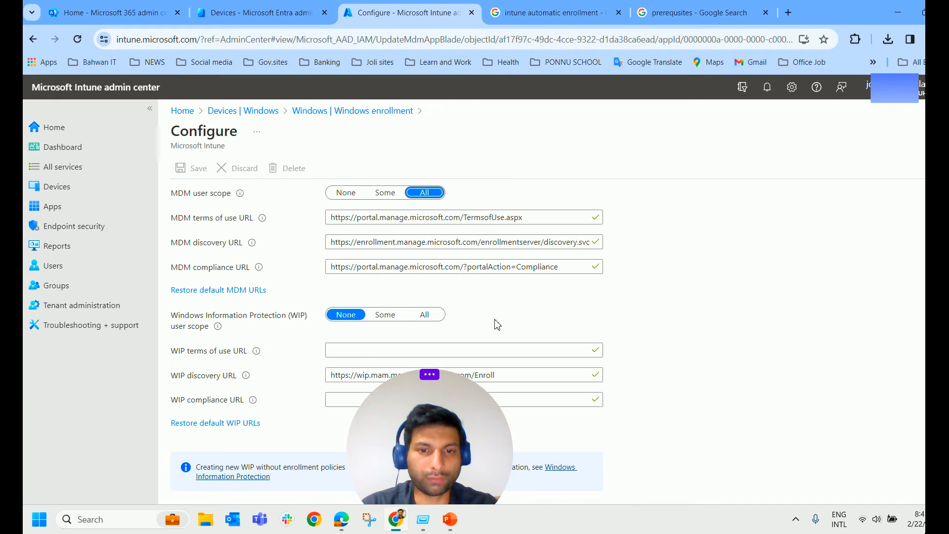
pyautogui.moveTo(346, 195)
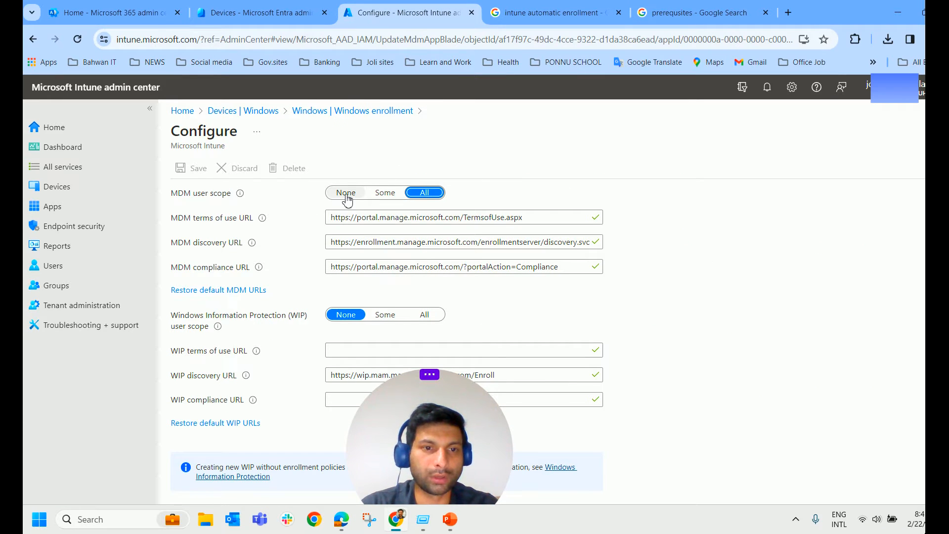
pyautogui.click(345, 192)
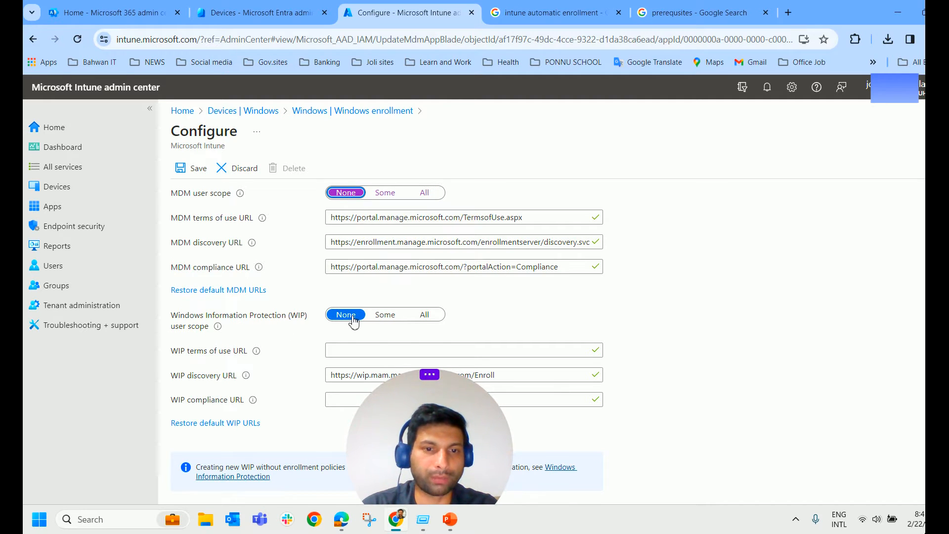
pyautogui.moveTo(386, 194)
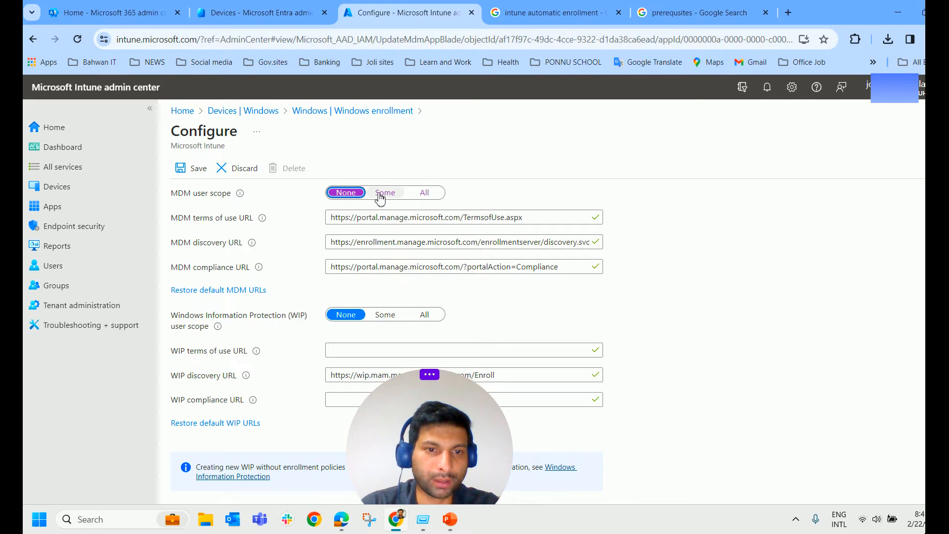
pyautogui.click(385, 192)
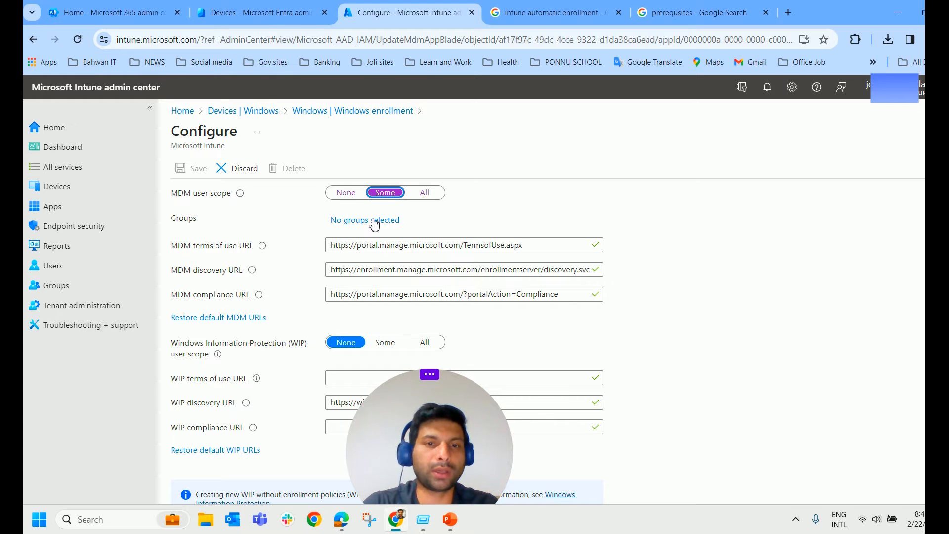
pyautogui.click(424, 192)
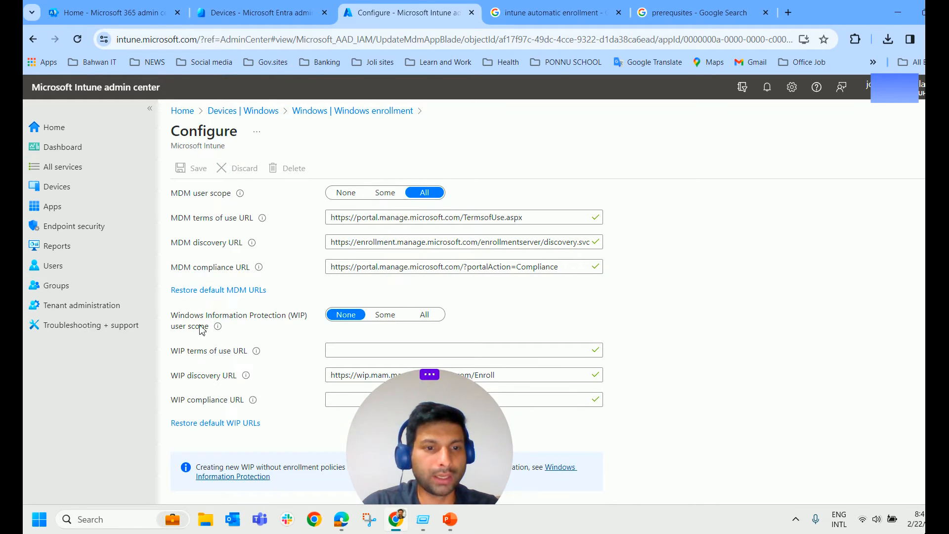
pyautogui.moveTo(299, 330)
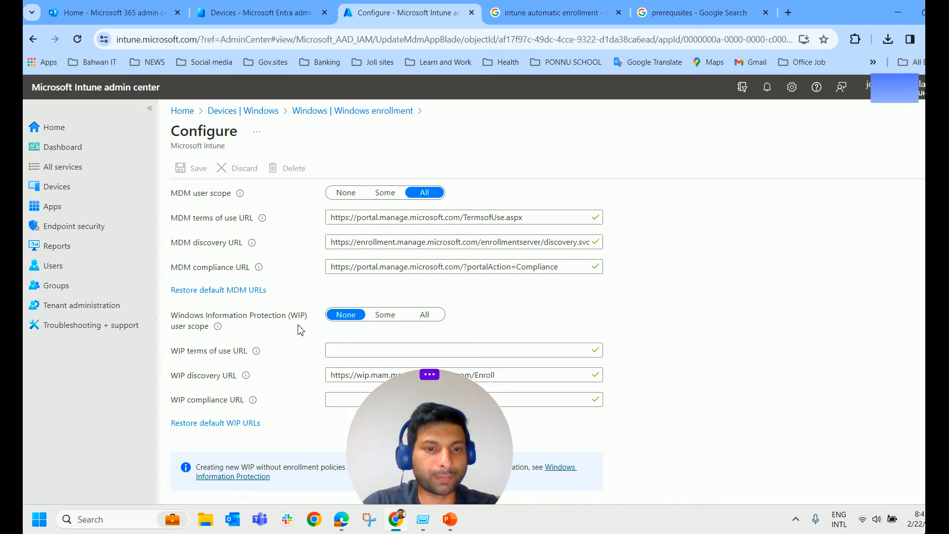
pyautogui.moveTo(201, 203)
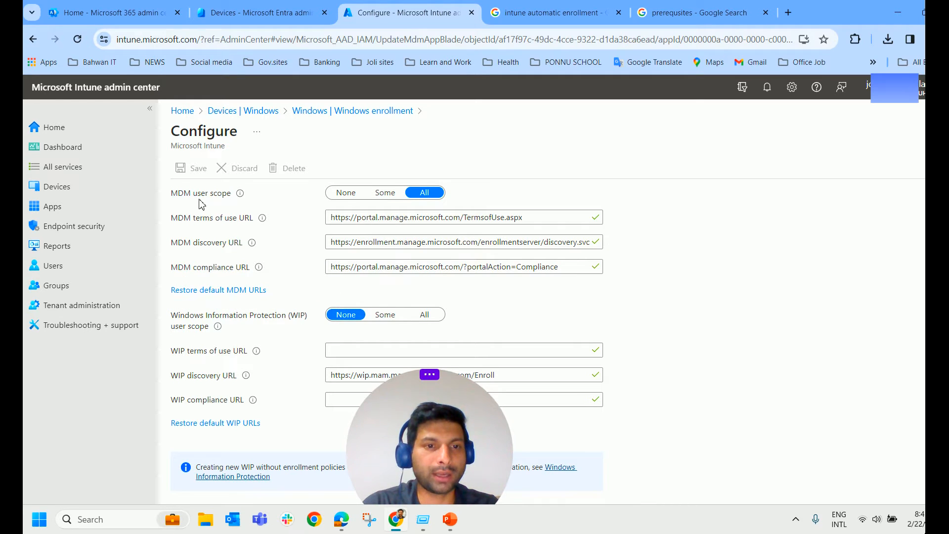
pyautogui.moveTo(539, 312)
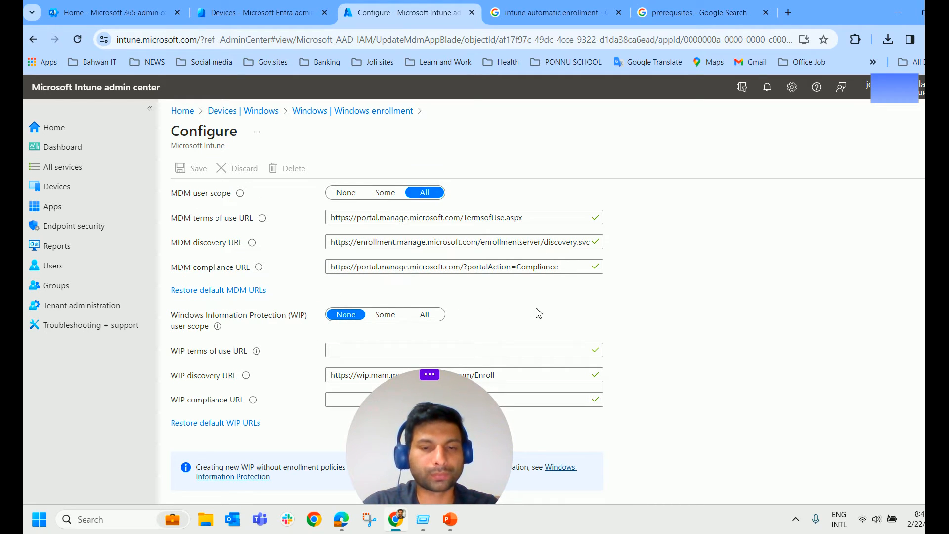
pyautogui.moveTo(212, 259)
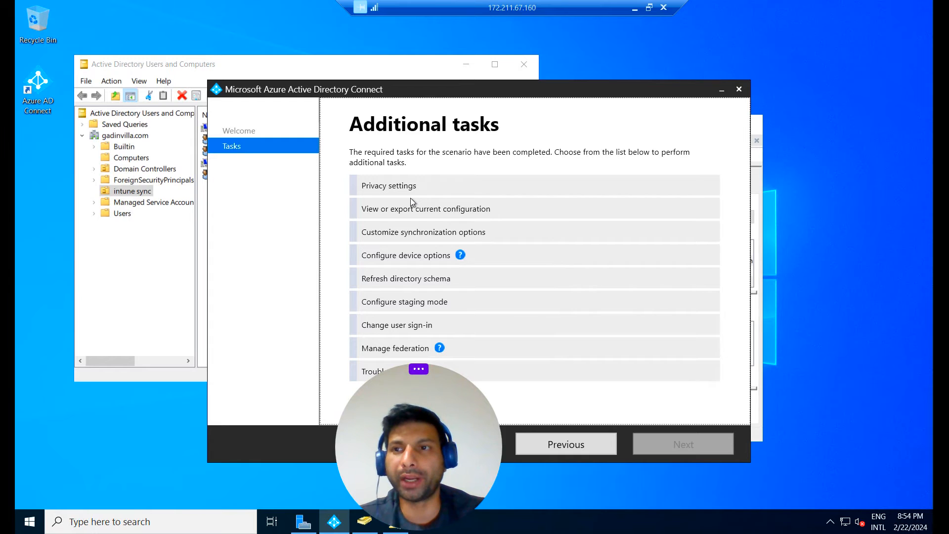
pyautogui.moveTo(390, 154)
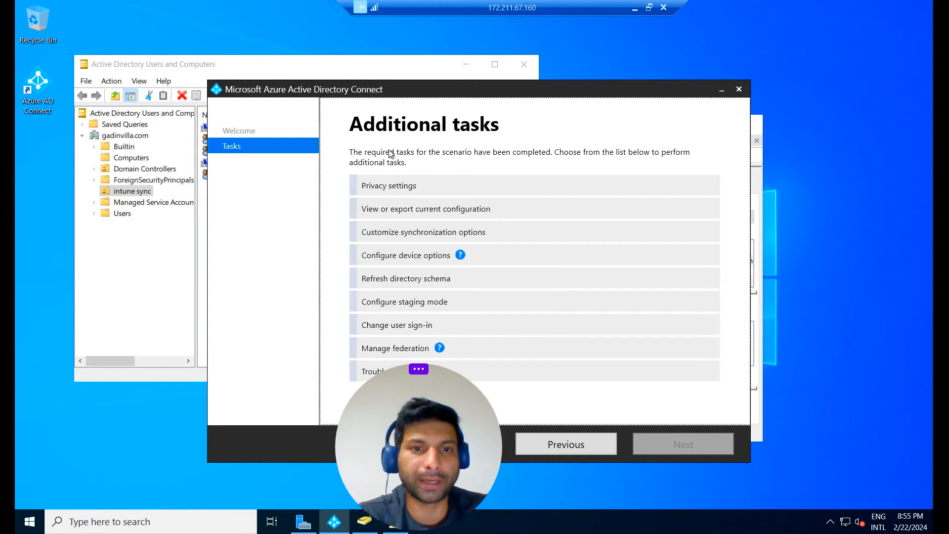
pyautogui.moveTo(435, 123)
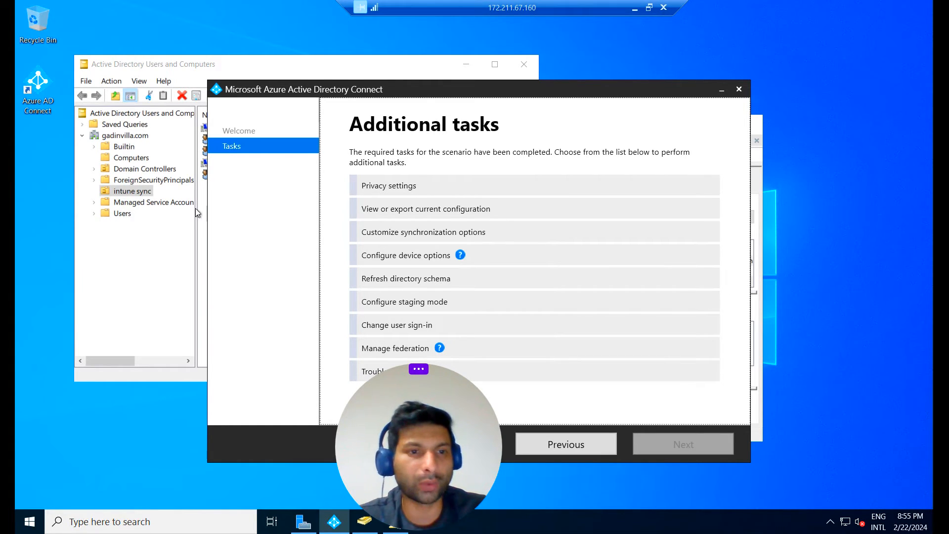
# Bring Active Directory Users and Computers forward on the intune sync OU.
pyautogui.click(132, 191)
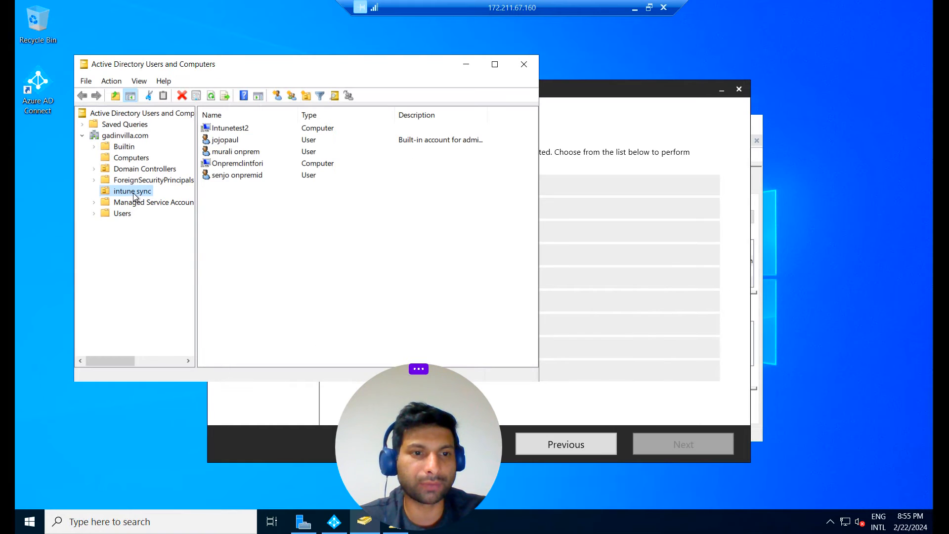
pyautogui.moveTo(143, 197)
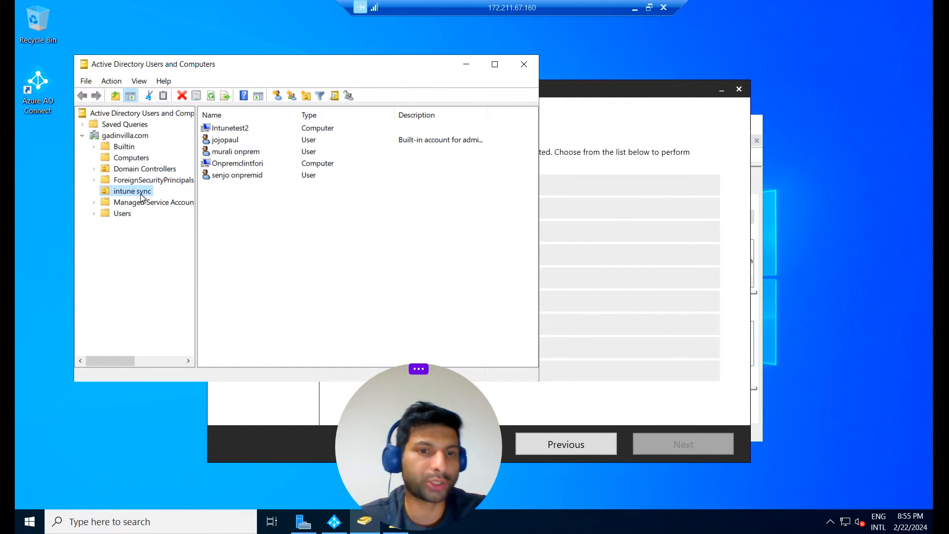
pyautogui.moveTo(247, 200)
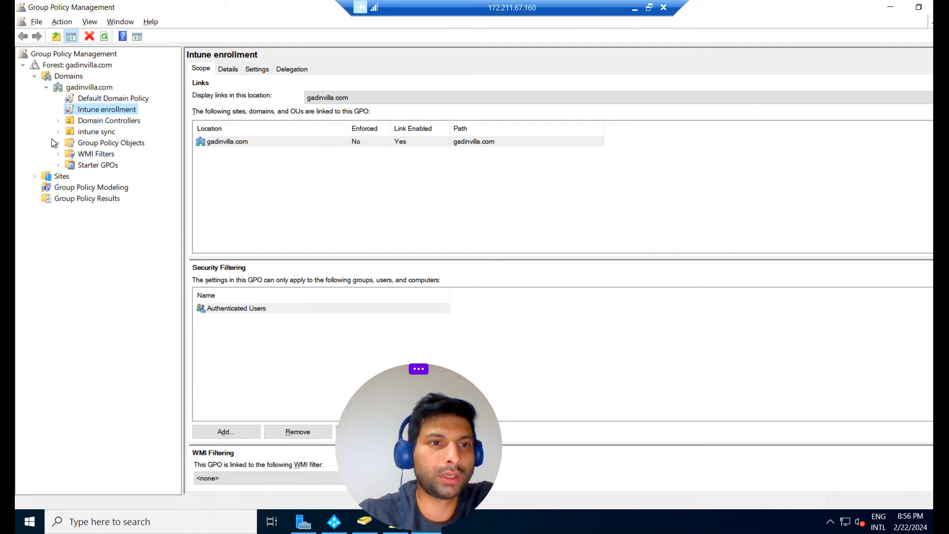
pyautogui.moveTo(402, 47)
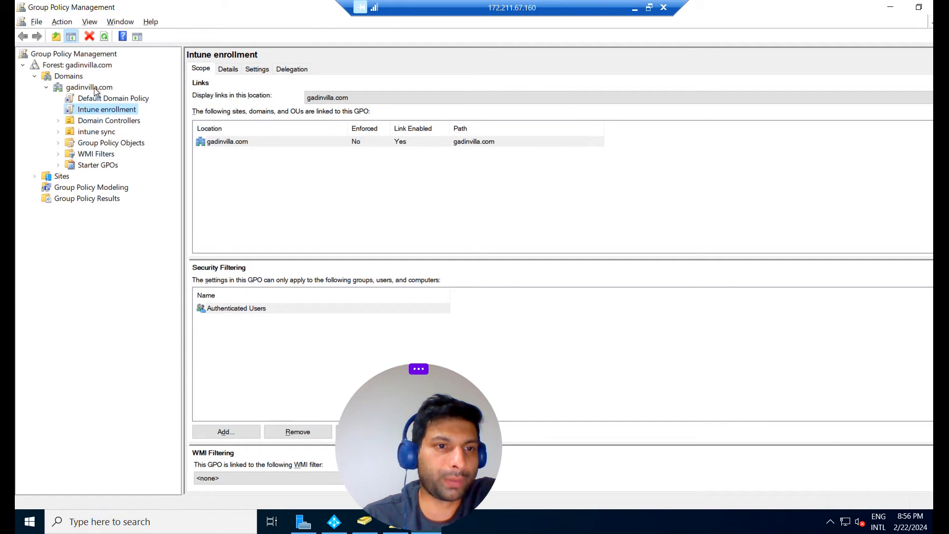
pyautogui.click(89, 87)
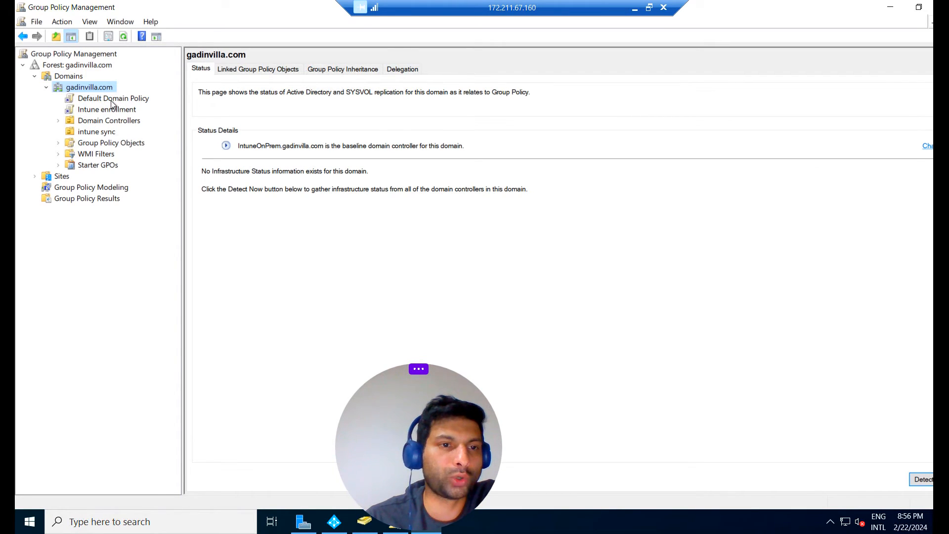
pyautogui.rightClick(90, 87)
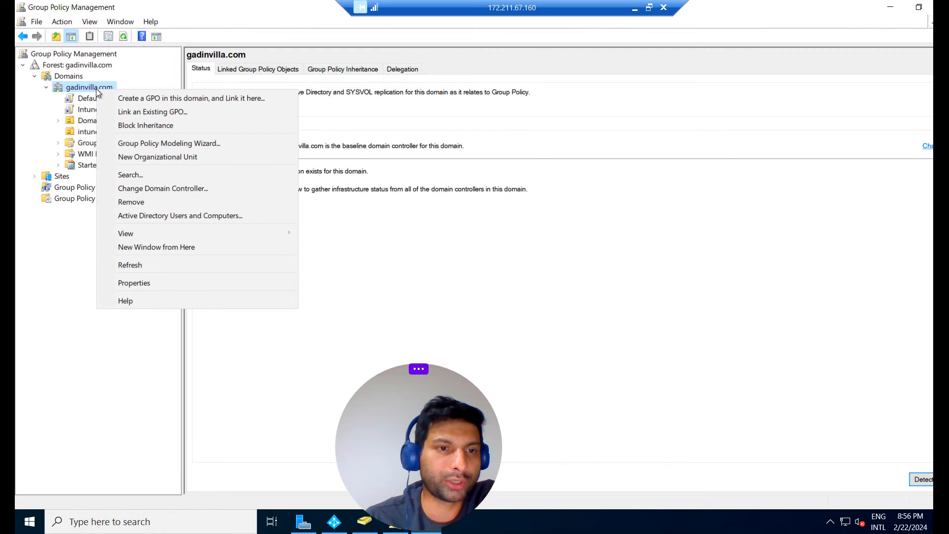
pyautogui.moveTo(157, 101)
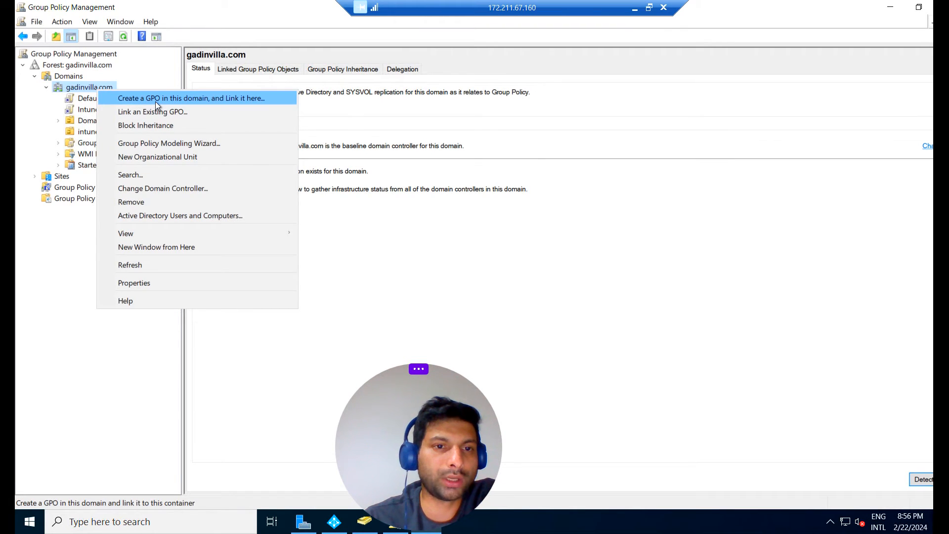
pyautogui.moveTo(75, 134)
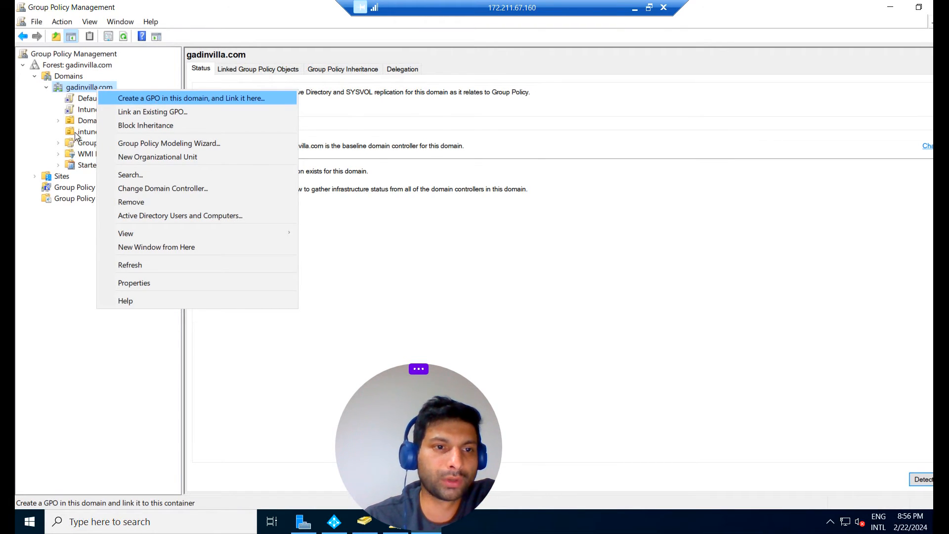
pyautogui.click(176, 98)
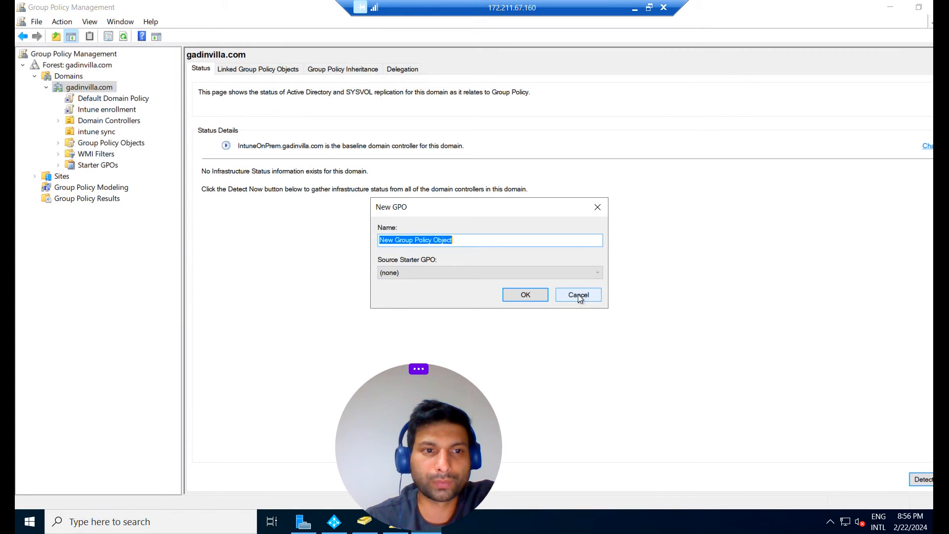
pyautogui.click(578, 294)
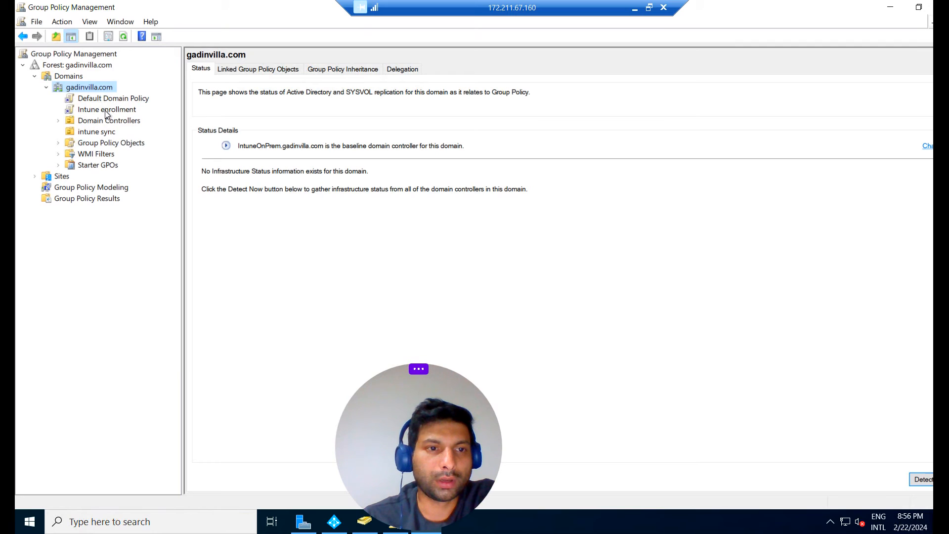
pyautogui.rightClick(107, 109)
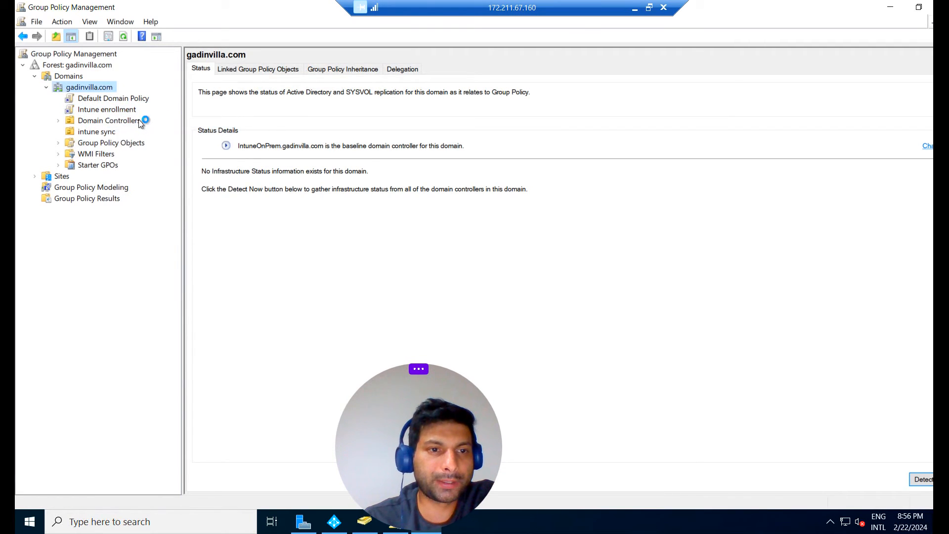
# Edit the Intune enrollment GPO and browse to Computer Configuration's Windows Components MDM settings, maximized.
pyautogui.doubleClick(106, 109)
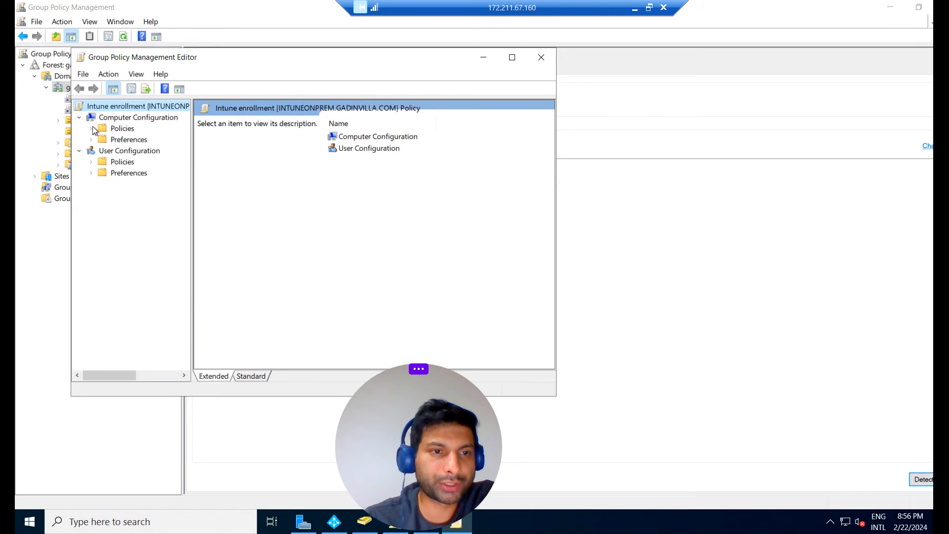
pyautogui.click(91, 128)
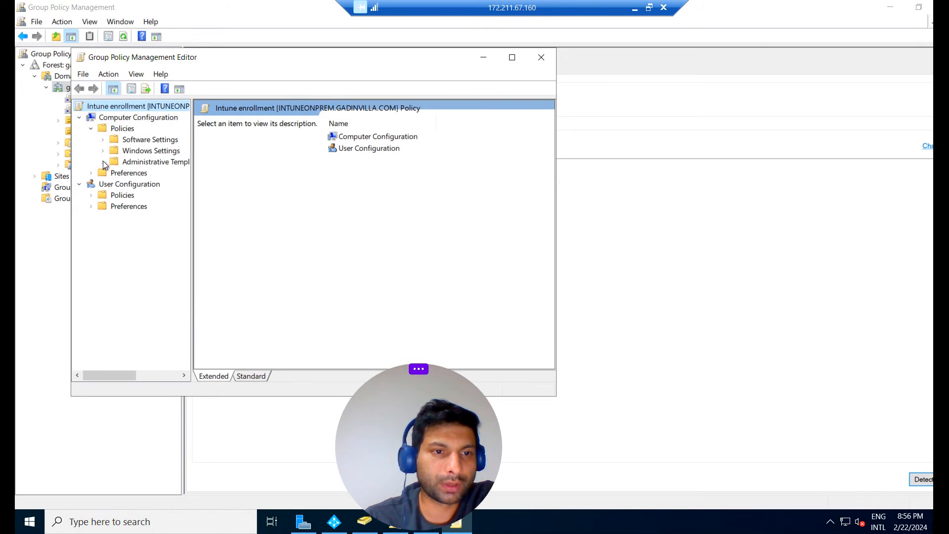
pyautogui.click(155, 162)
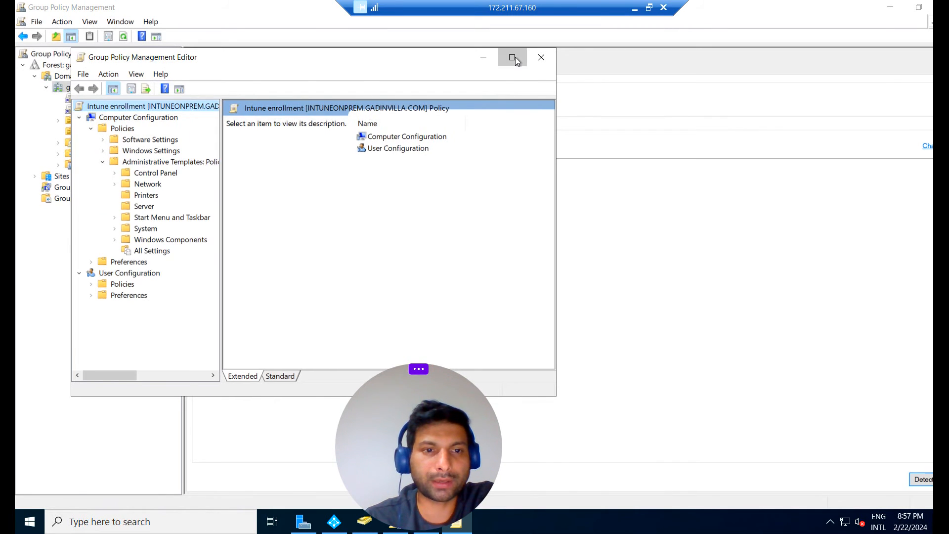
pyautogui.click(513, 58)
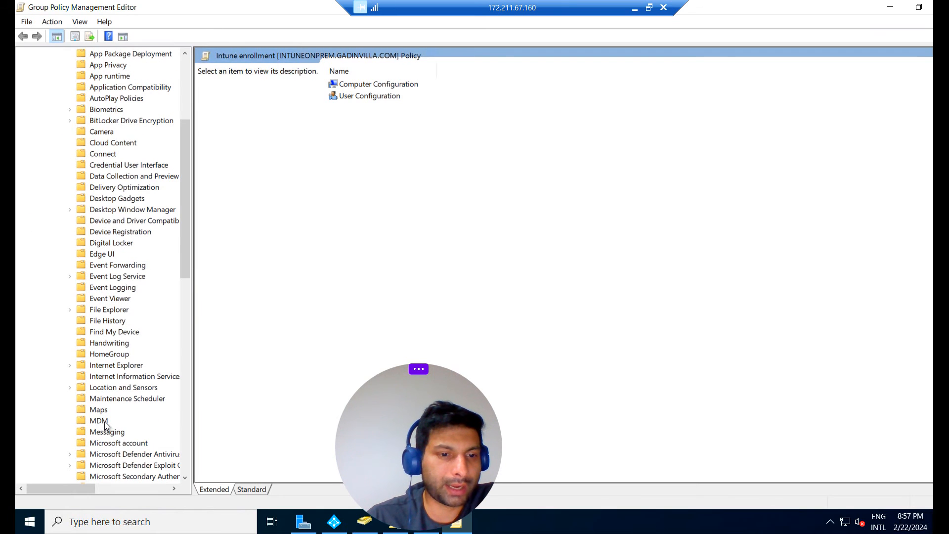
pyautogui.click(99, 420)
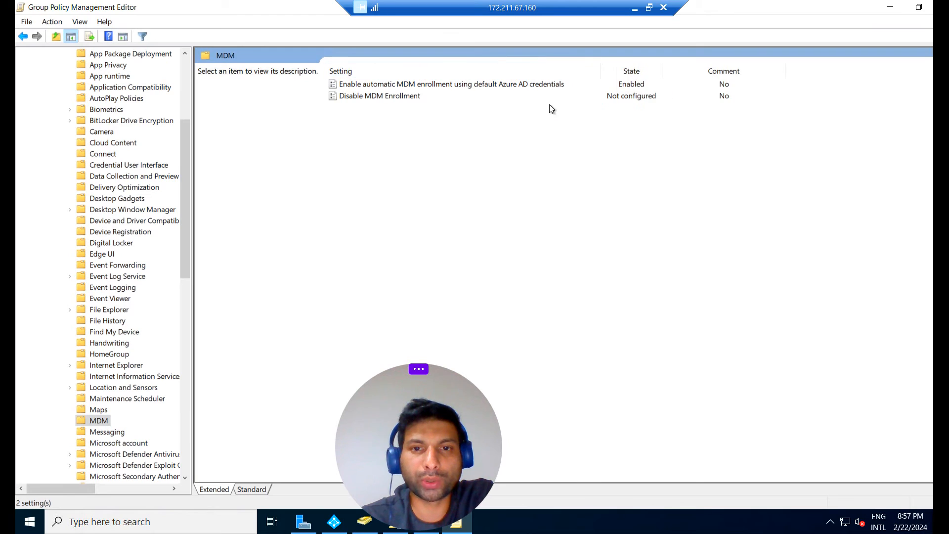
pyautogui.moveTo(443, 87)
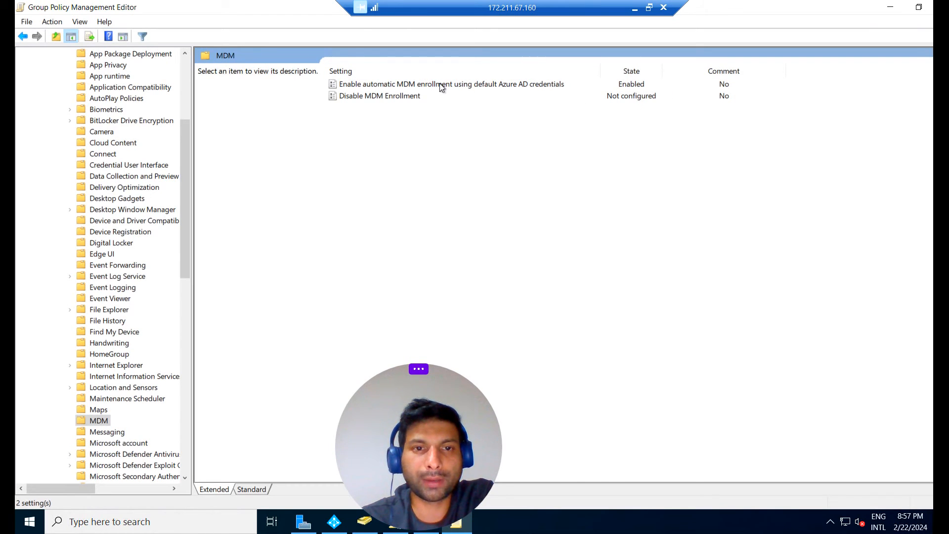
pyautogui.doubleClick(441, 84)
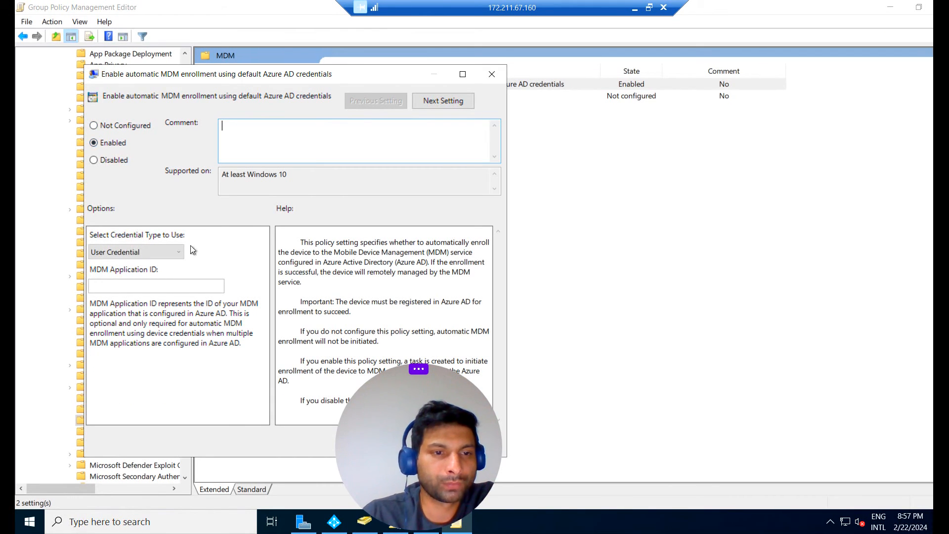
pyautogui.moveTo(137, 245)
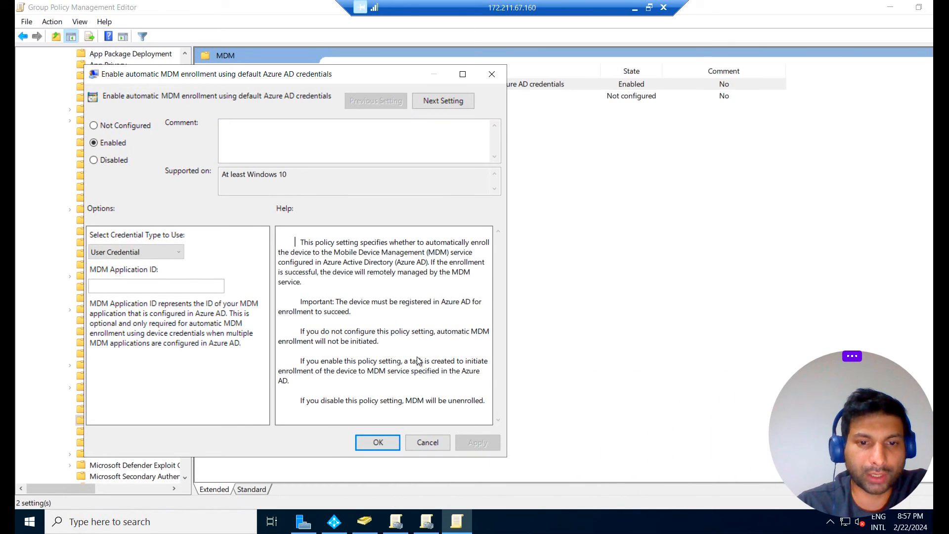
pyautogui.moveTo(325, 262)
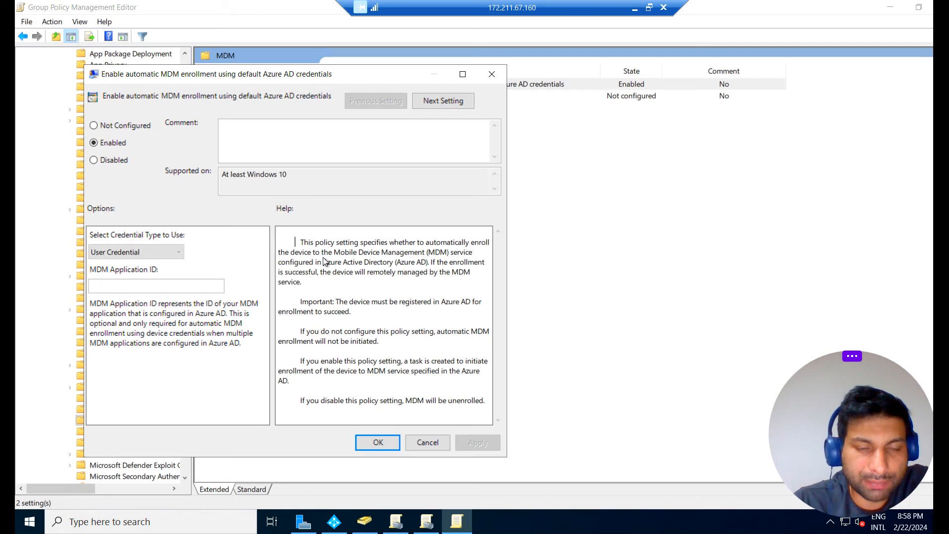
pyautogui.moveTo(426, 257)
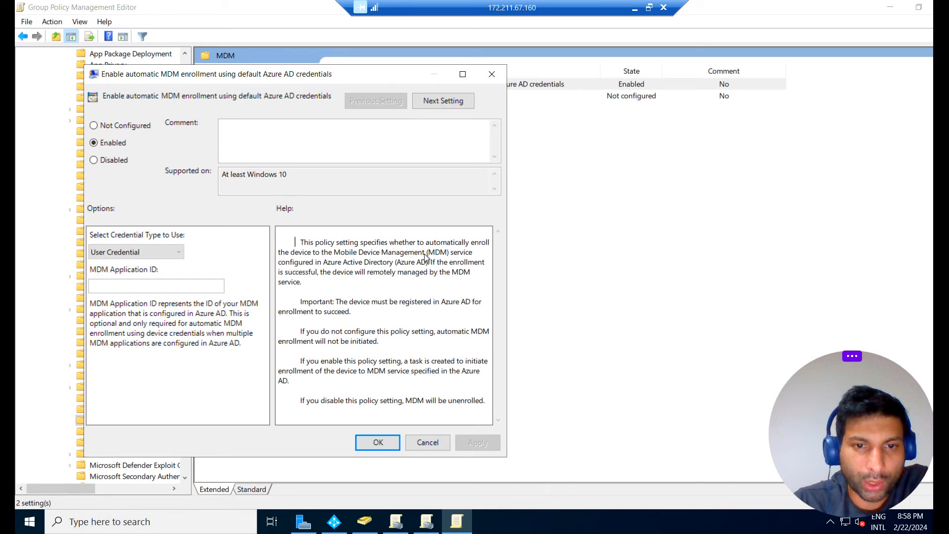
pyautogui.moveTo(312, 264)
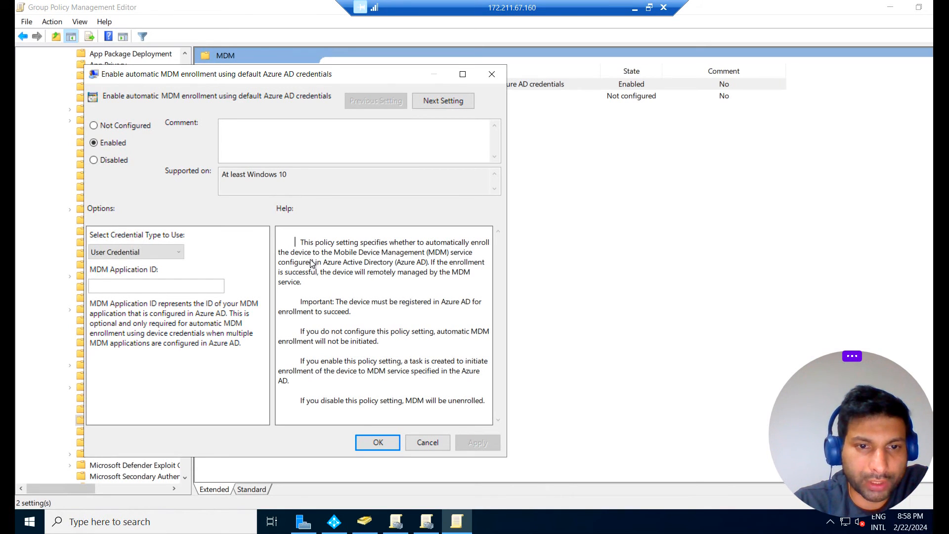
pyautogui.moveTo(408, 271)
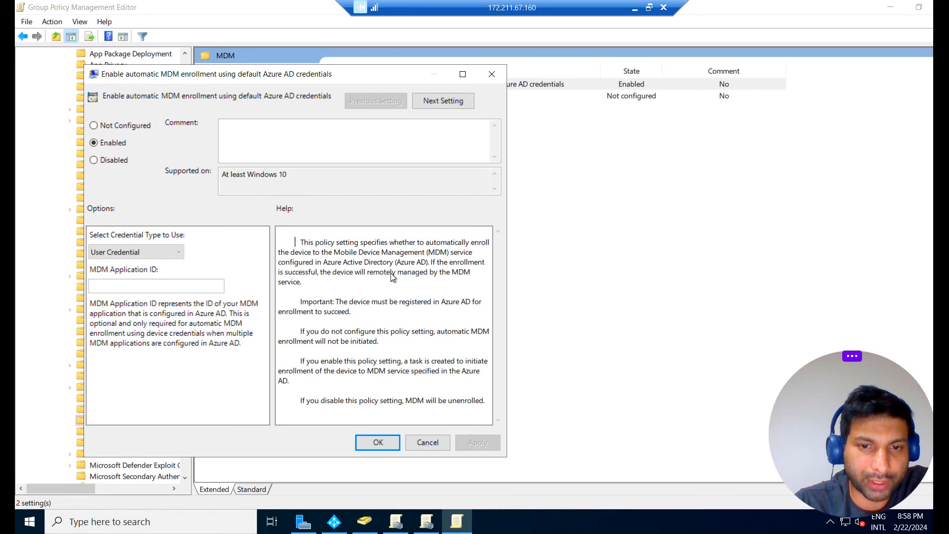
pyautogui.moveTo(323, 285)
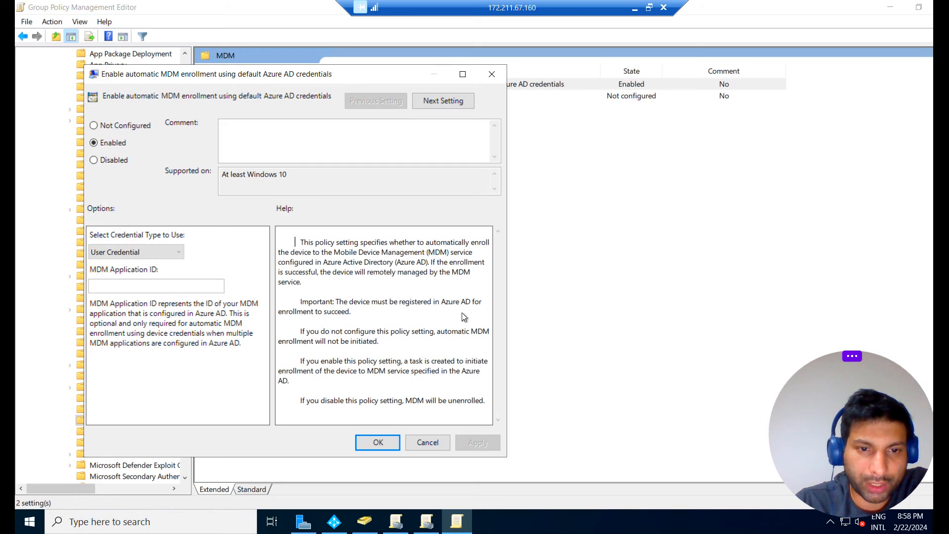
pyautogui.moveTo(346, 259)
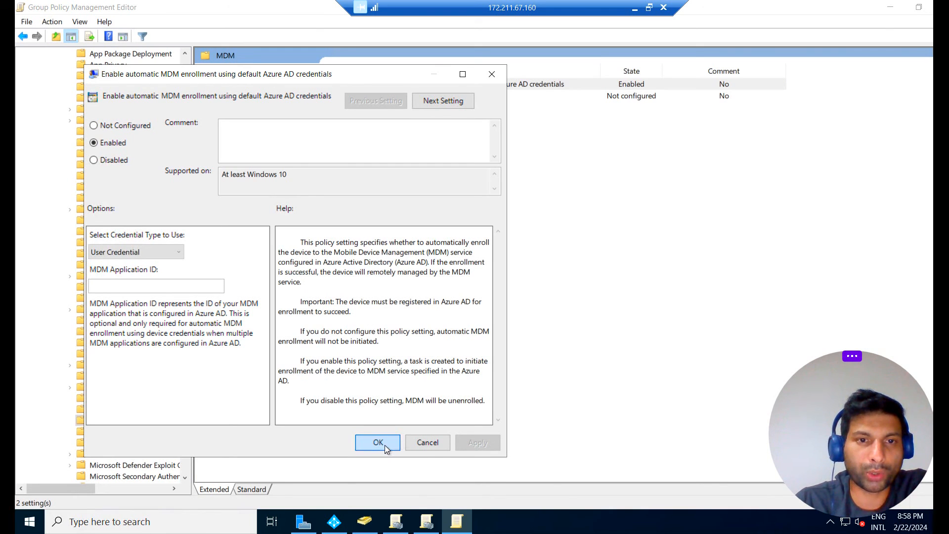
pyautogui.click(378, 442)
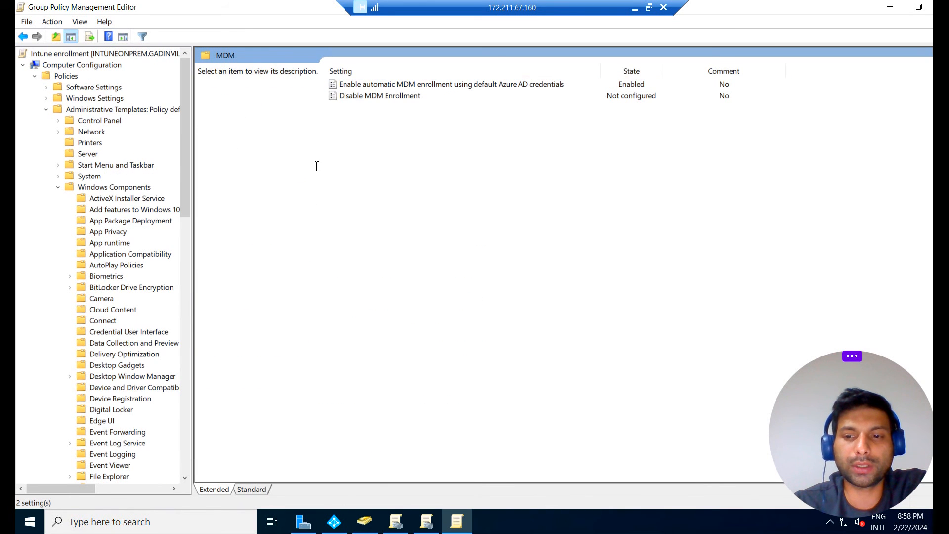
pyautogui.moveTo(678, 61)
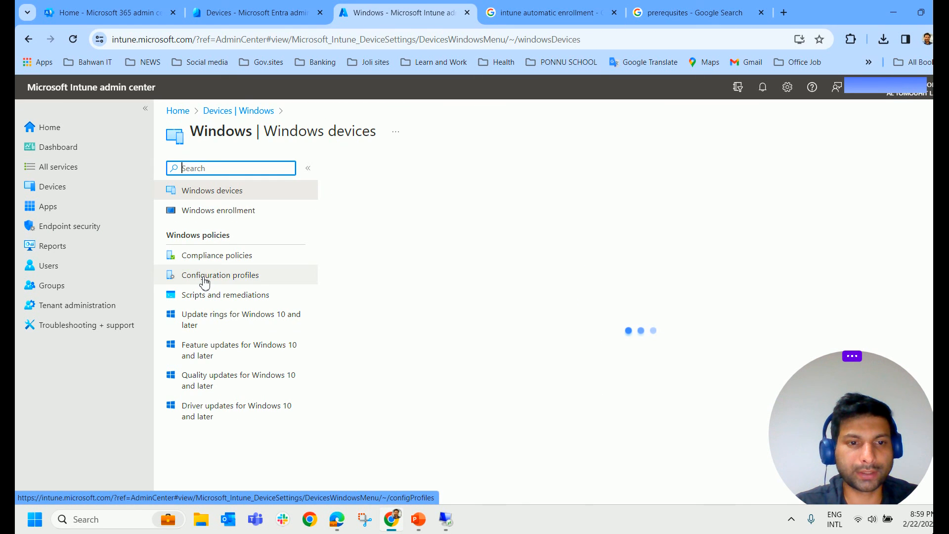
# Show the Windows devices list with the seven Intune-managed devices.
pyautogui.click(211, 191)
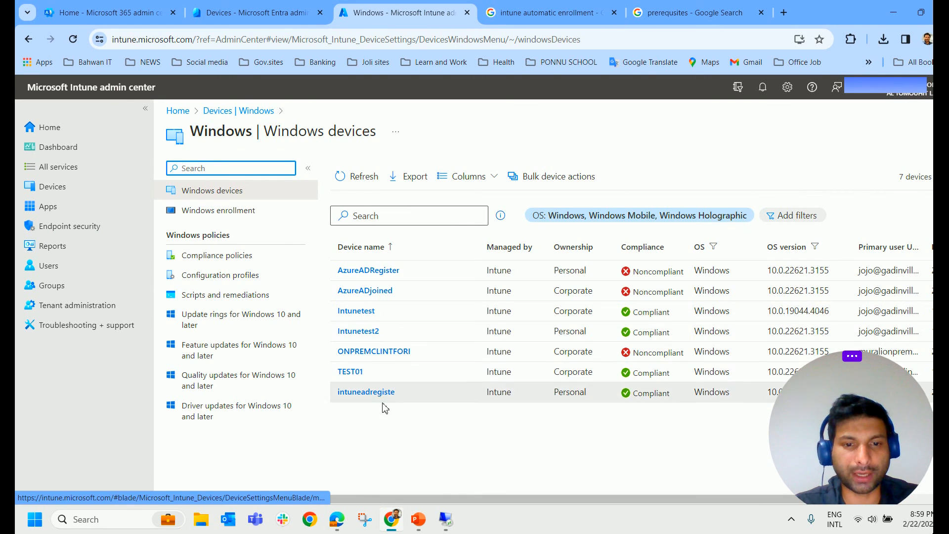